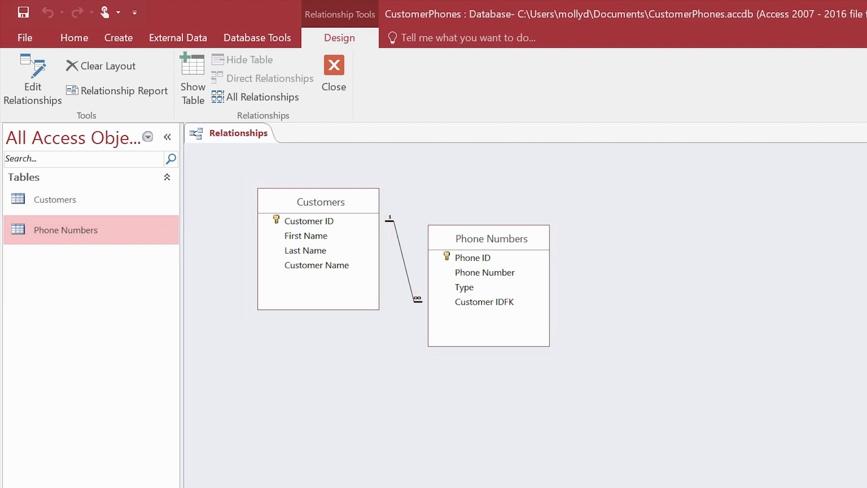
Close the Relationships layout and switch to the Database Tools ribbon
click(403, 260)
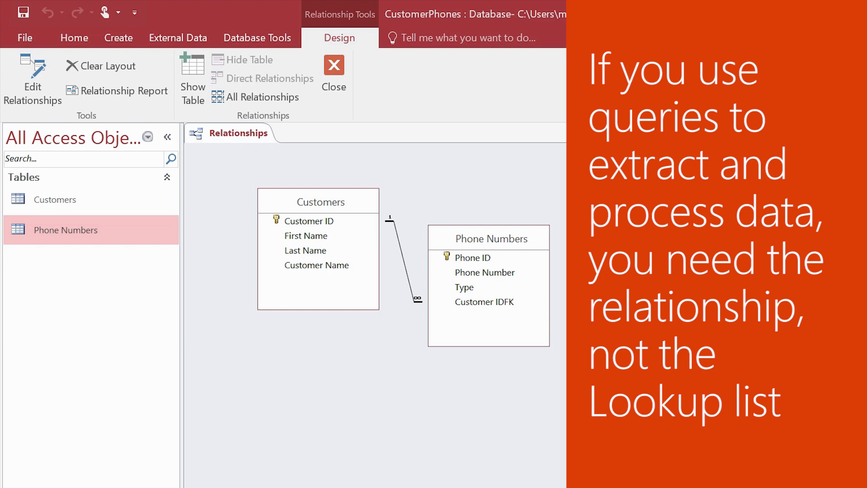
click(333, 74)
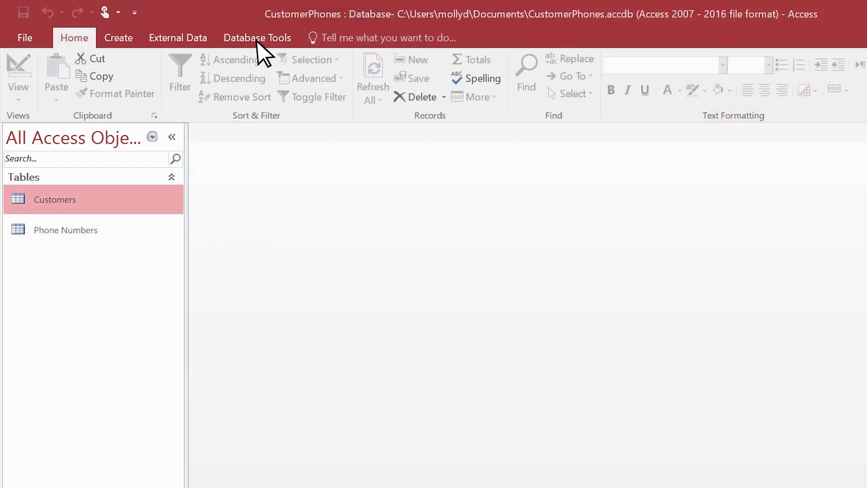
click(257, 38)
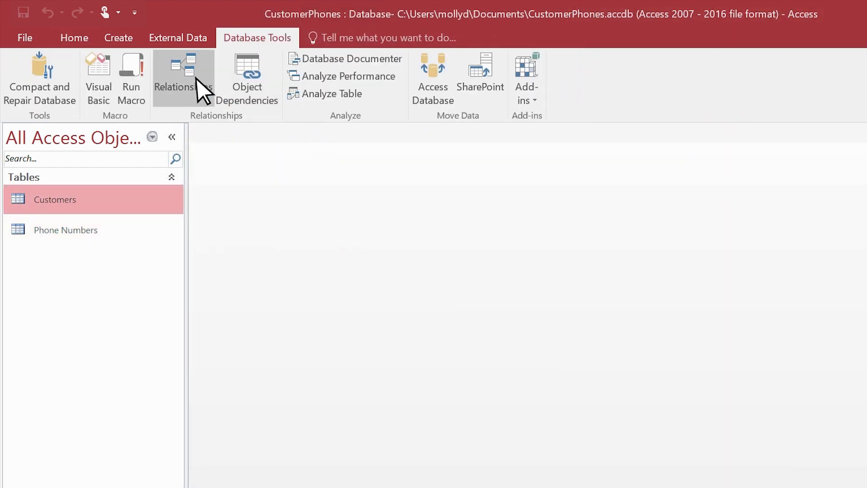
Reopen the Relationships layout with Customers and Phone Numbers added, still unlinked
click(174, 78)
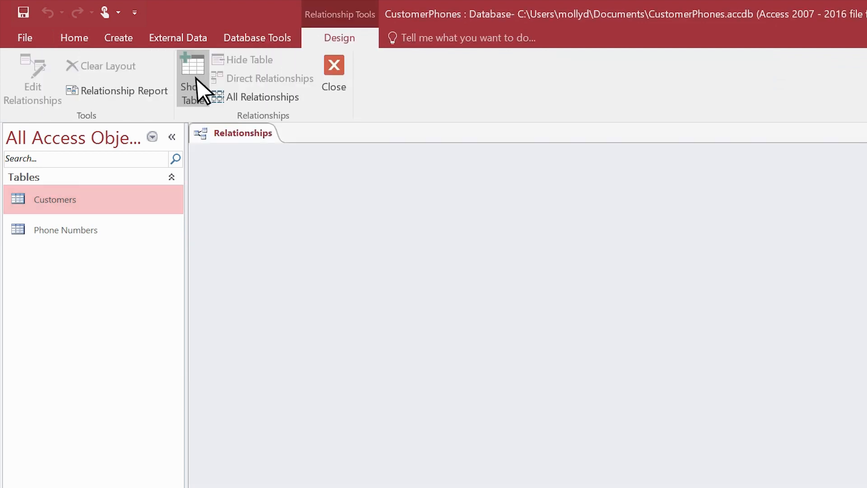
mouse_move(168, 164)
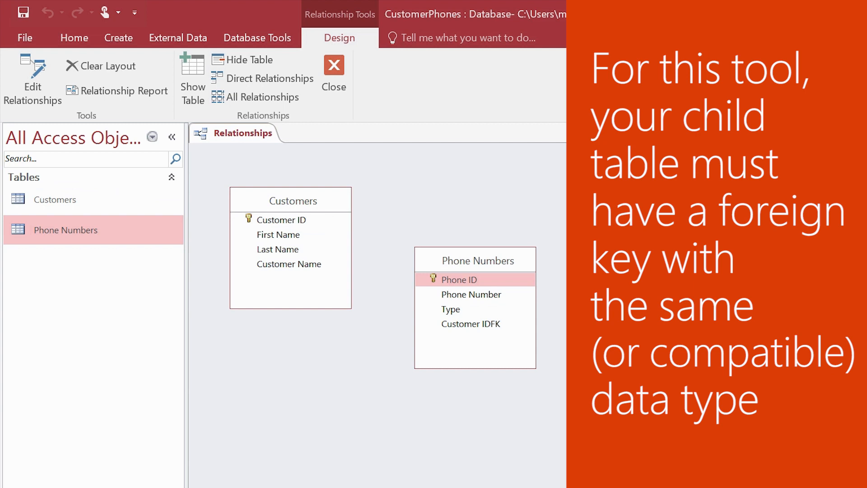
click(474, 324)
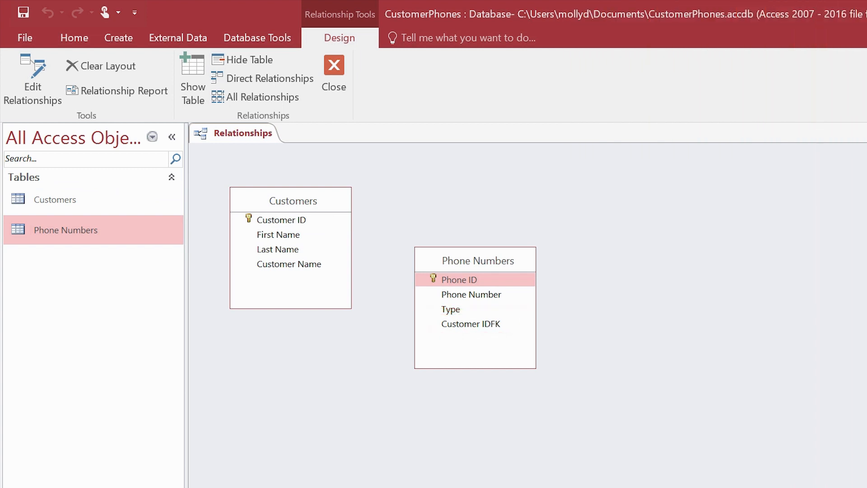
Join Customer ID to Customer IDFK with referential integrity, cascade updates and cascade deletes, and create it
click(280, 219)
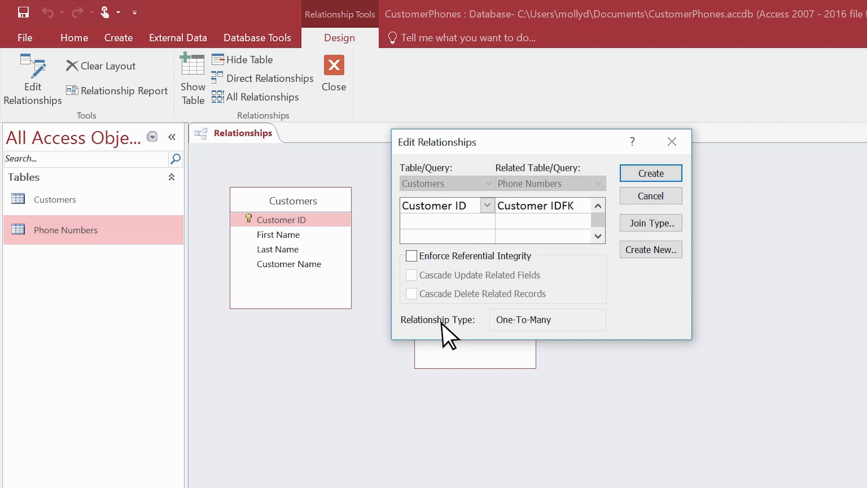
click(410, 256)
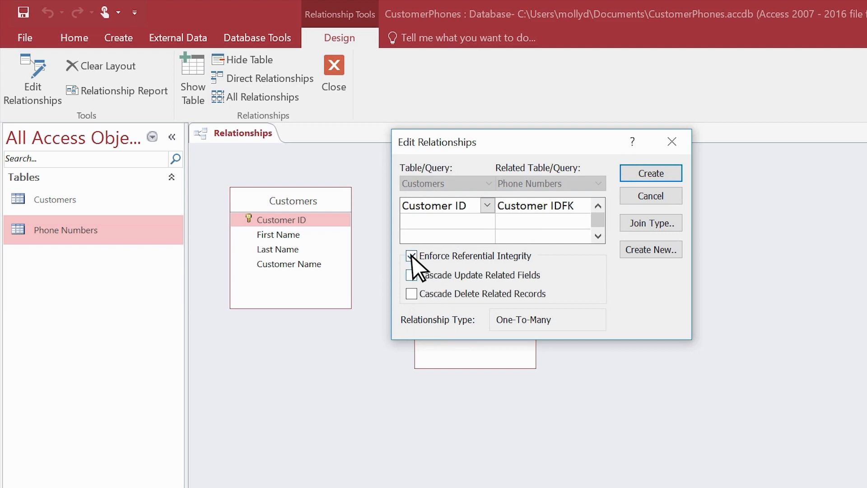
click(410, 274)
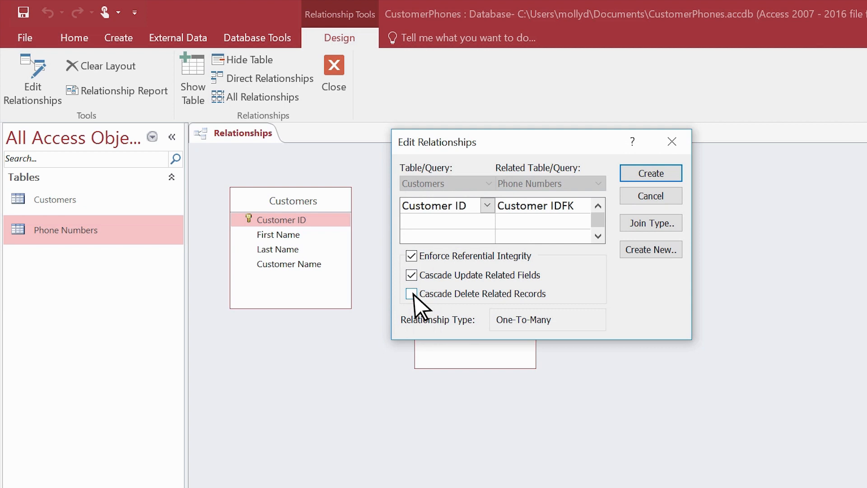
click(411, 292)
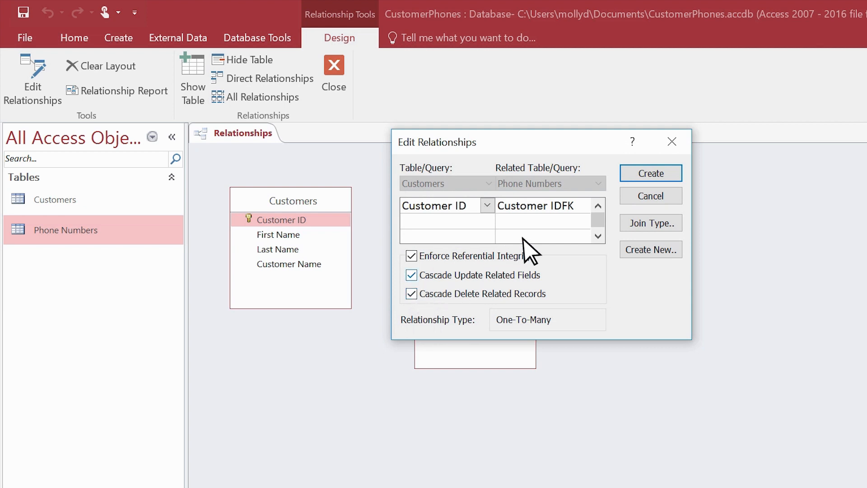
click(650, 173)
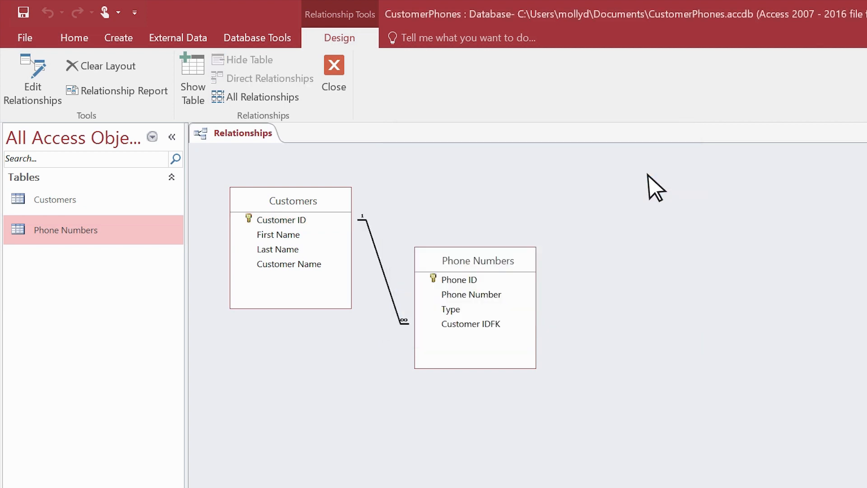